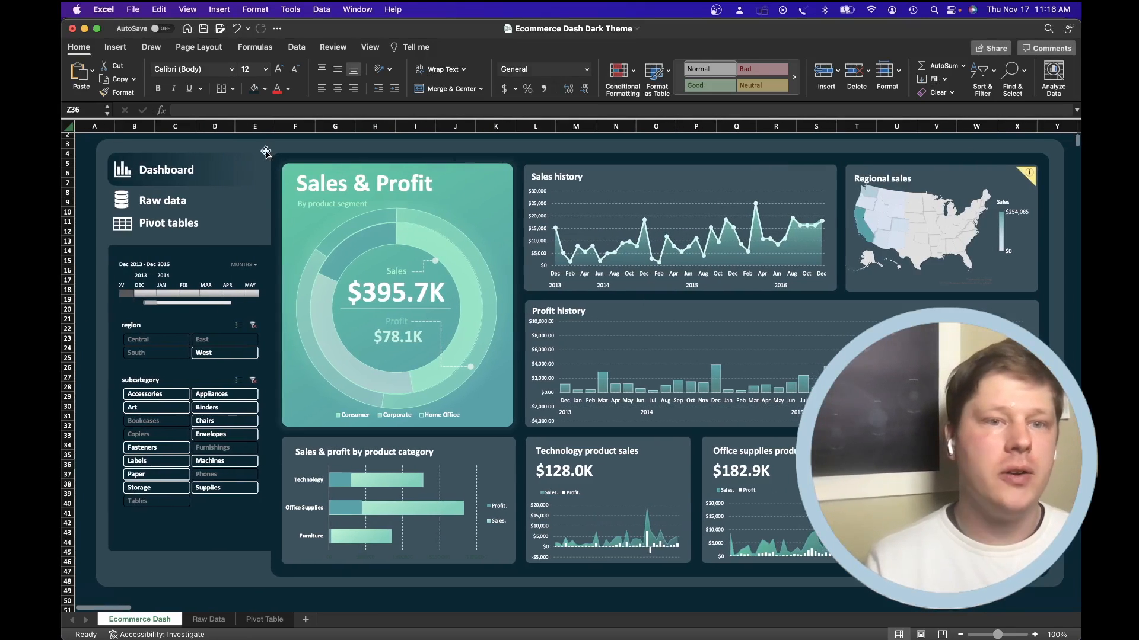
Select the dashboard's background panels and bring up the layered 3D Reorder Objects view
{"action": "left_click", "coordinate": [115, 47]}
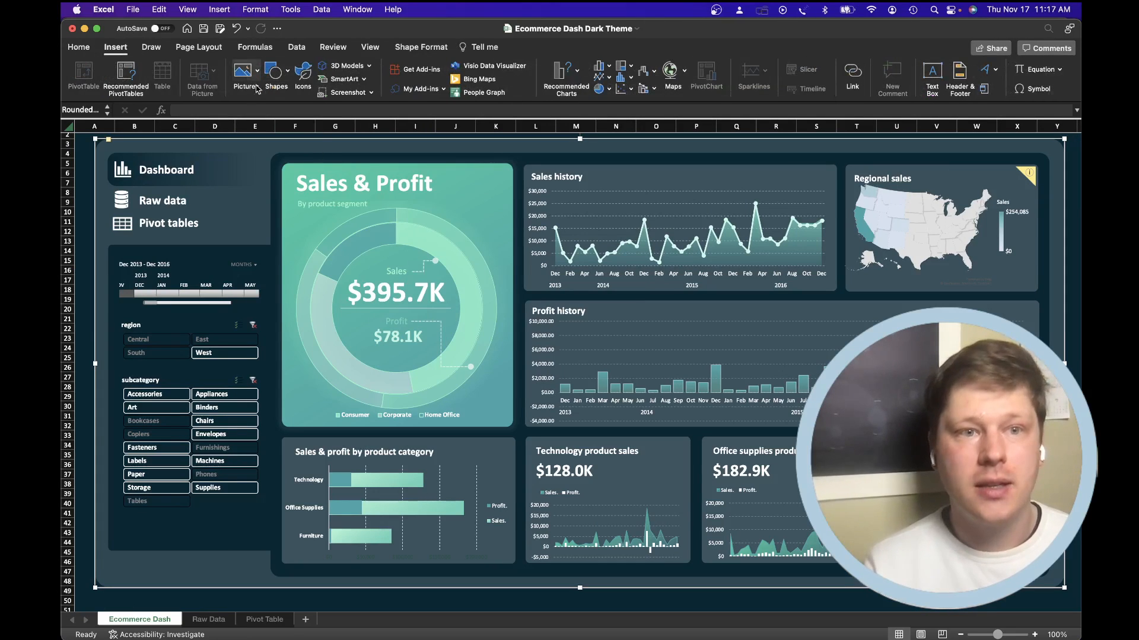
{"action": "left_click", "coordinate": [275, 77]}
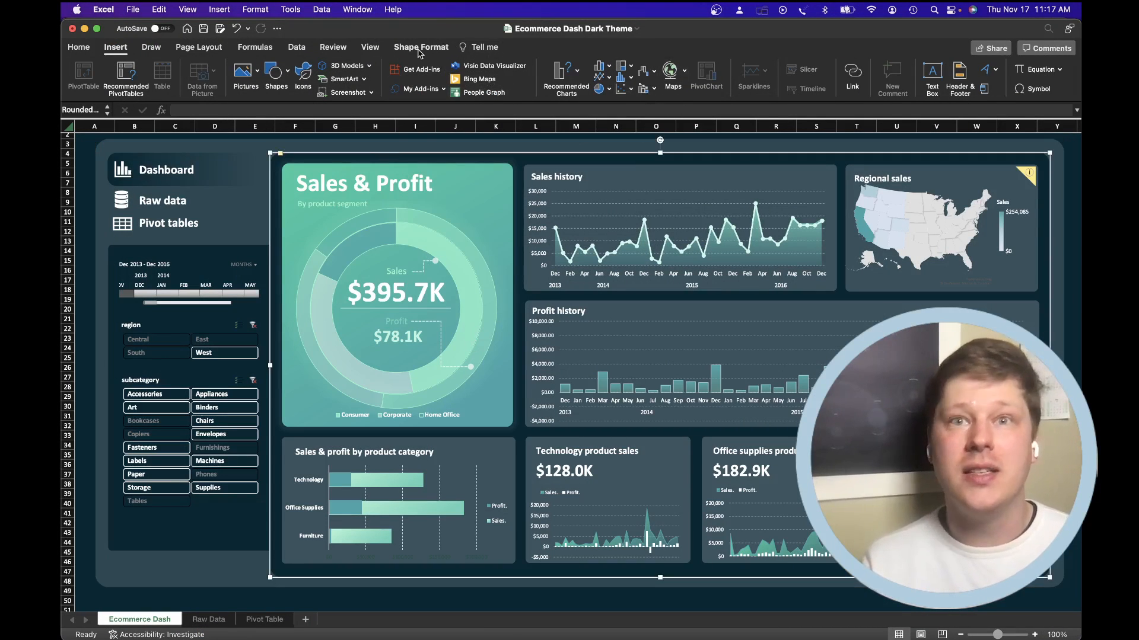
{"action": "left_click", "coordinate": [420, 47]}
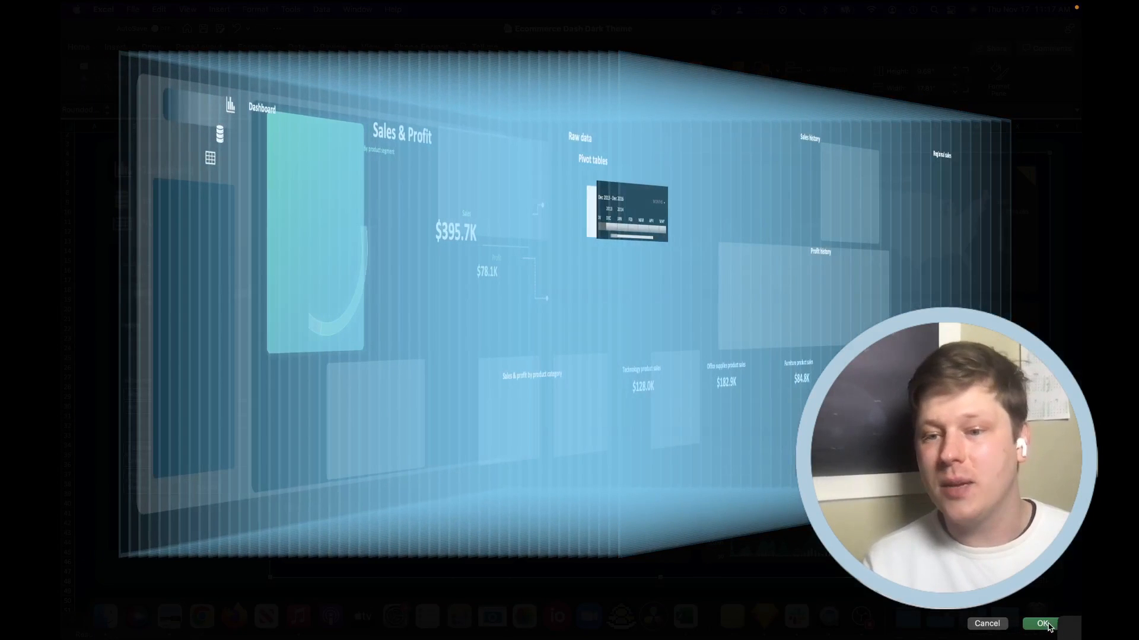
Confirm with OK to leave the 3D Reorder Objects view
{"action": "left_click", "coordinate": [1043, 623]}
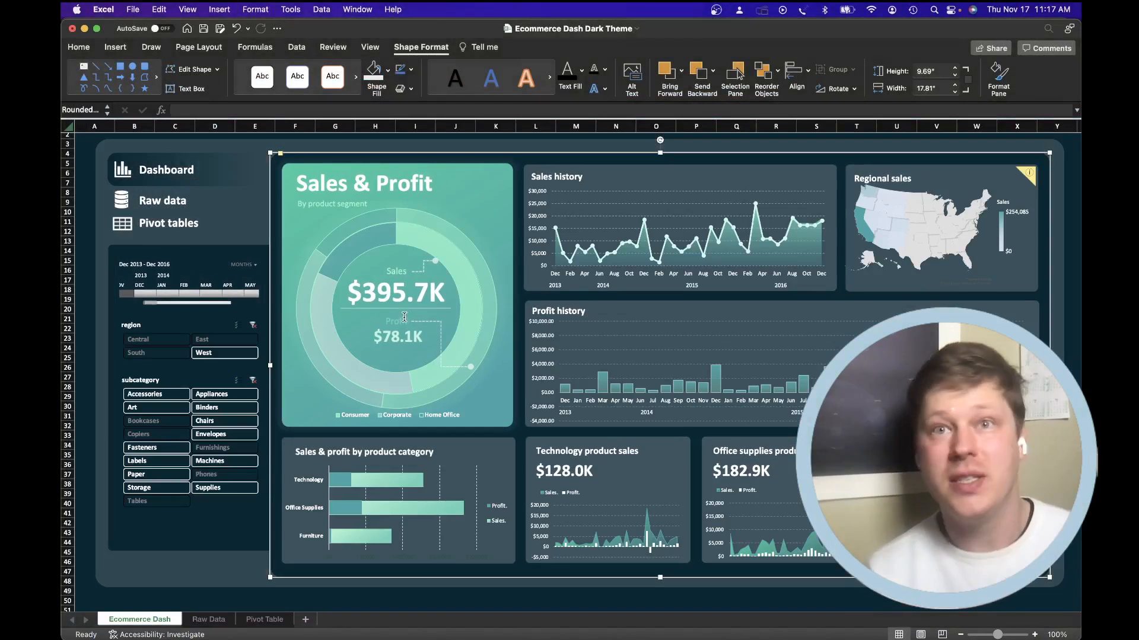
Filter the dashboard through the region slicer, moving to Central and then East ($384.1K sales)
{"action": "scroll", "scroll_direction": "down", "scroll_amount": 3}
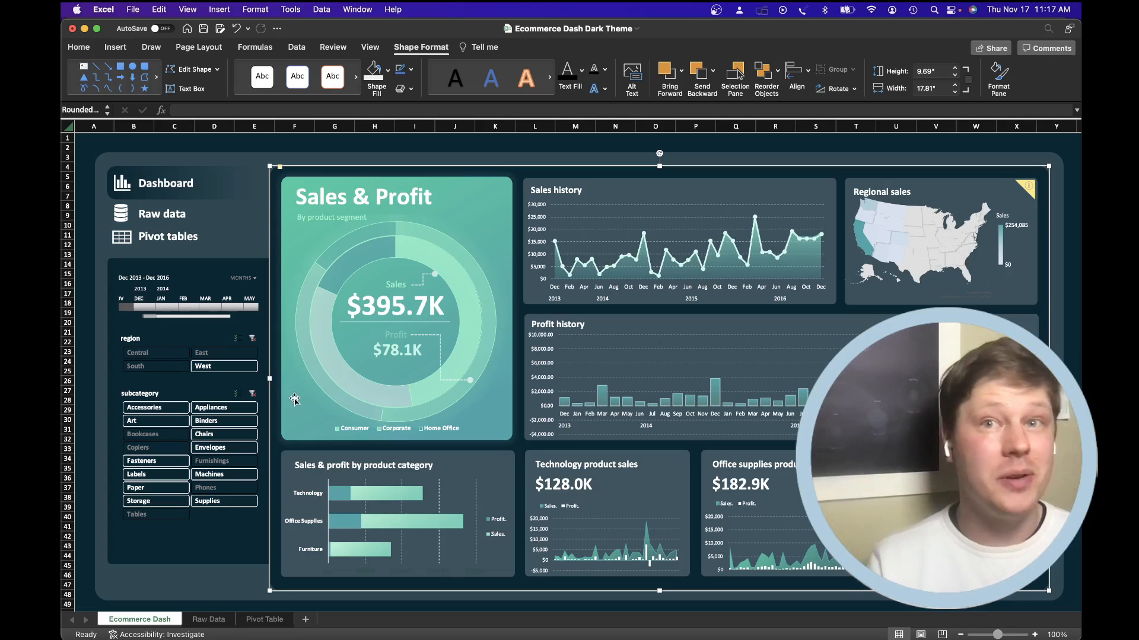
{"action": "left_click", "coordinate": [156, 353]}
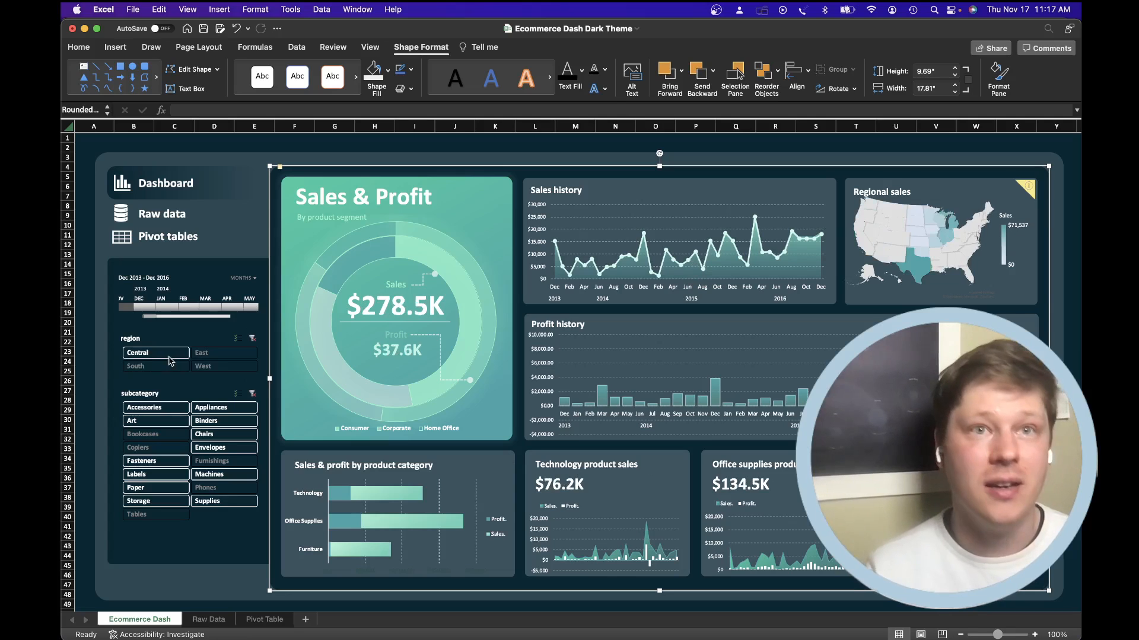
{"action": "left_click", "coordinate": [223, 353]}
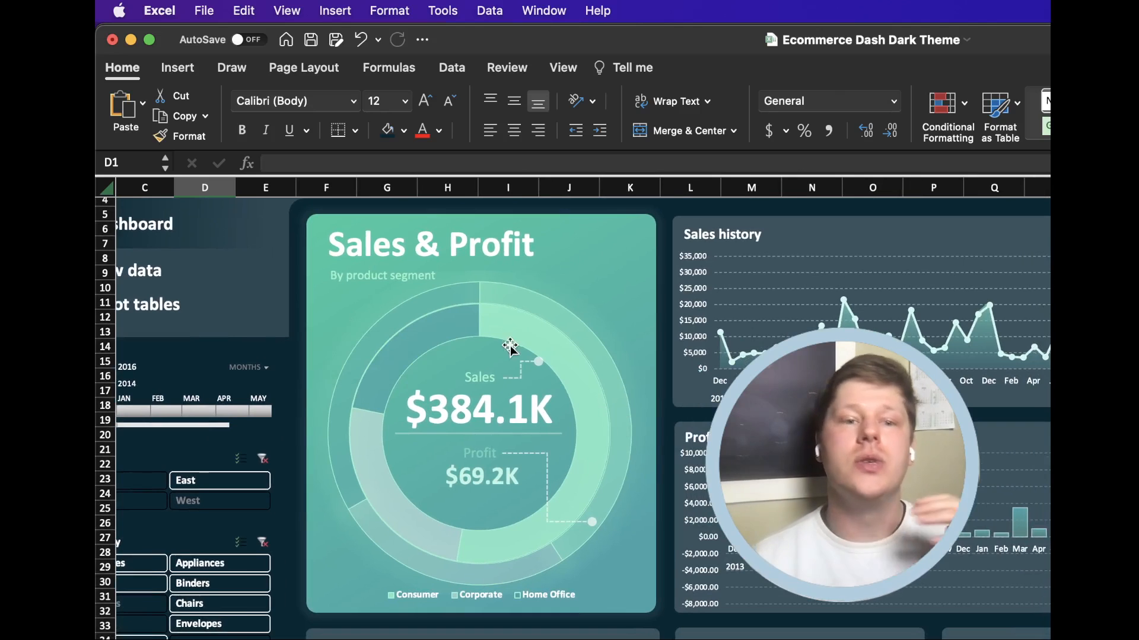
{"action": "mouse_move", "coordinate": [515, 340]}
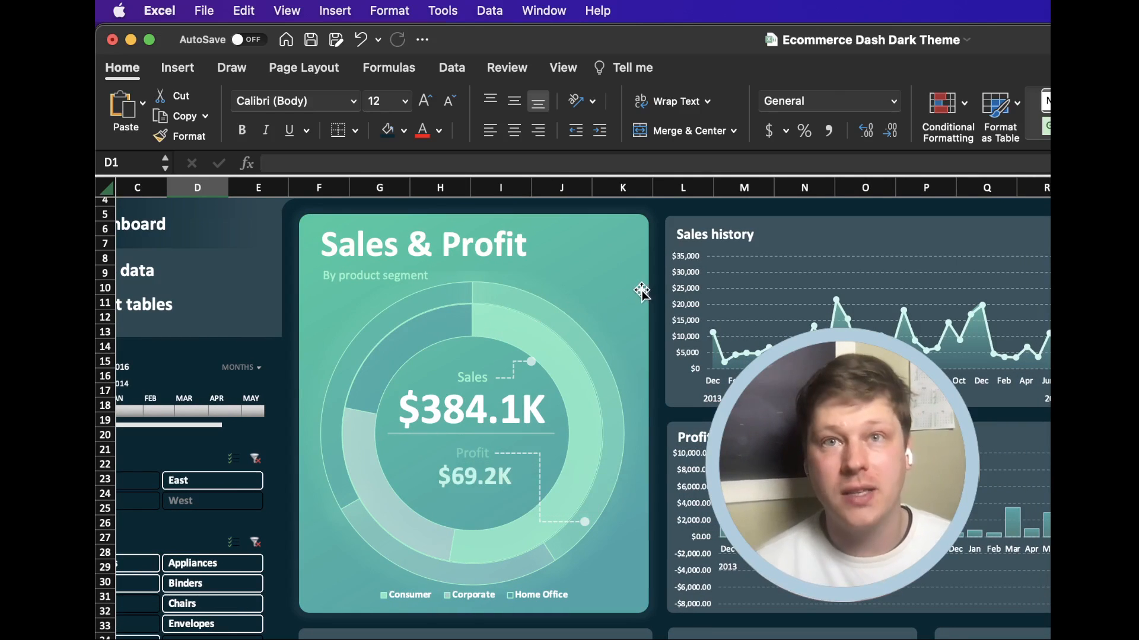
{"action": "scroll", "scroll_direction": "down", "scroll_amount": 3}
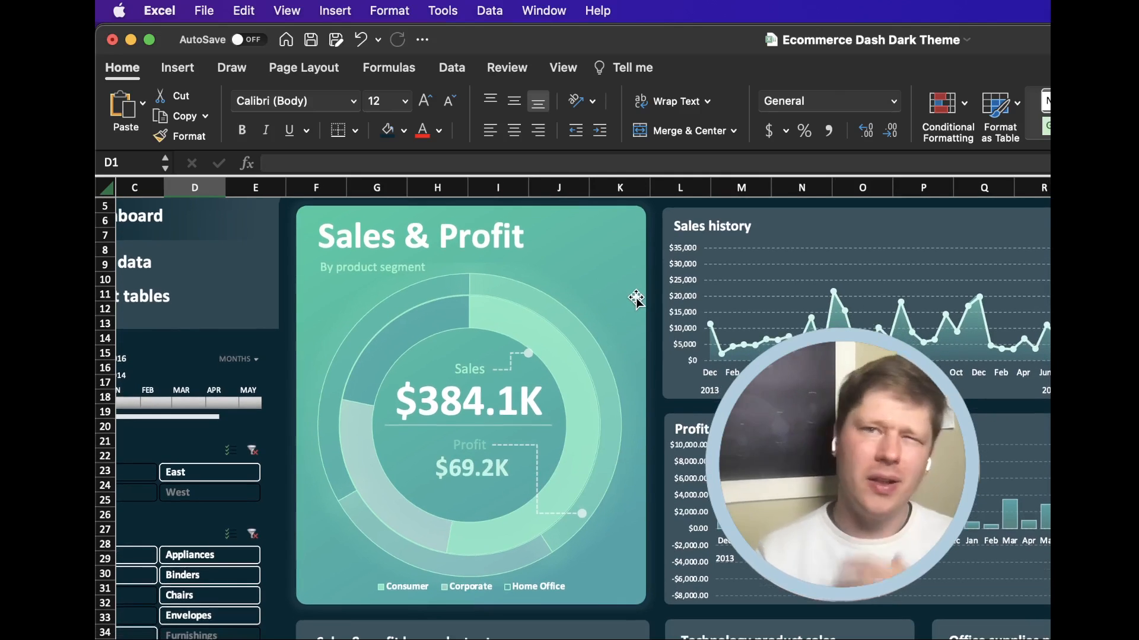
{"action": "scroll", "scroll_direction": "right", "scroll_amount": 3}
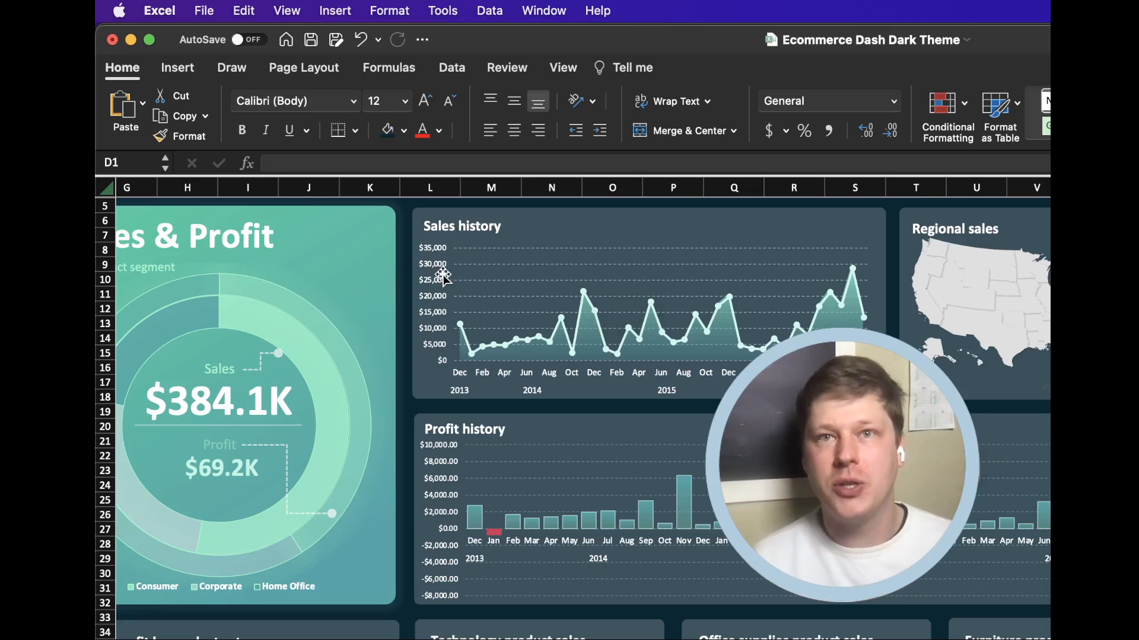
{"action": "scroll", "scroll_direction": "down", "scroll_amount": 3}
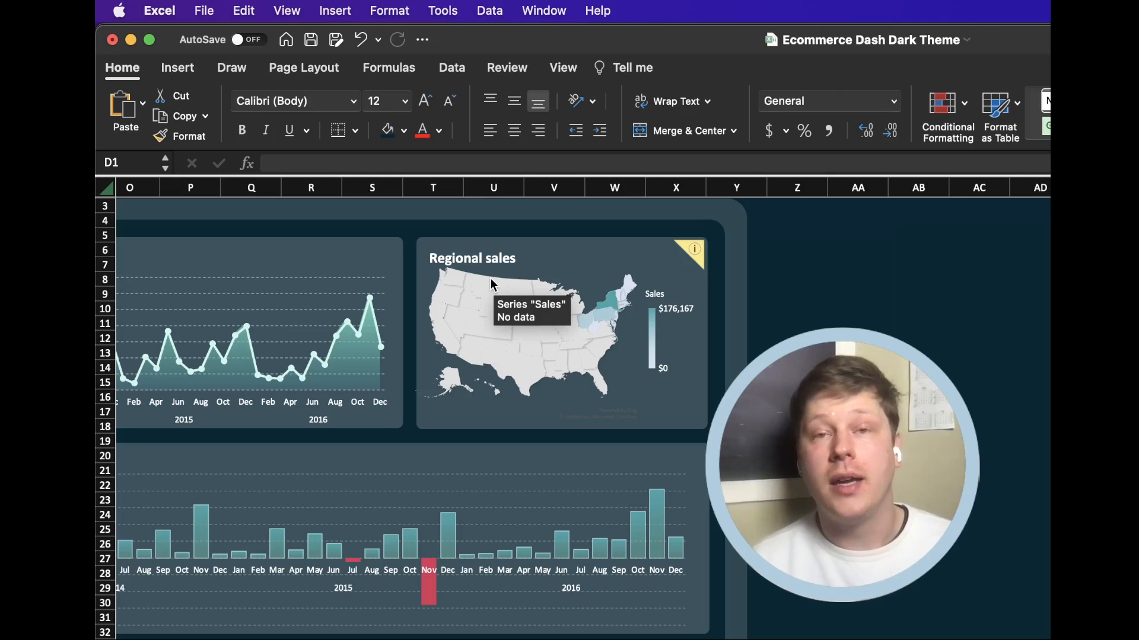
{"action": "mouse_move", "coordinate": [606, 320]}
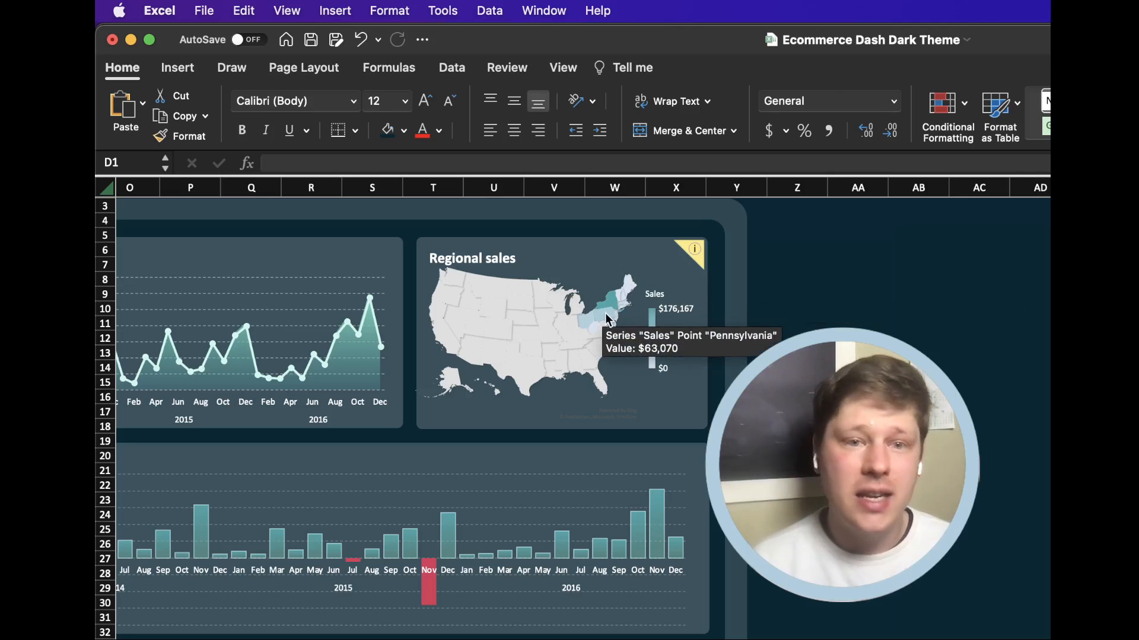
{"action": "mouse_move", "coordinate": [612, 311]}
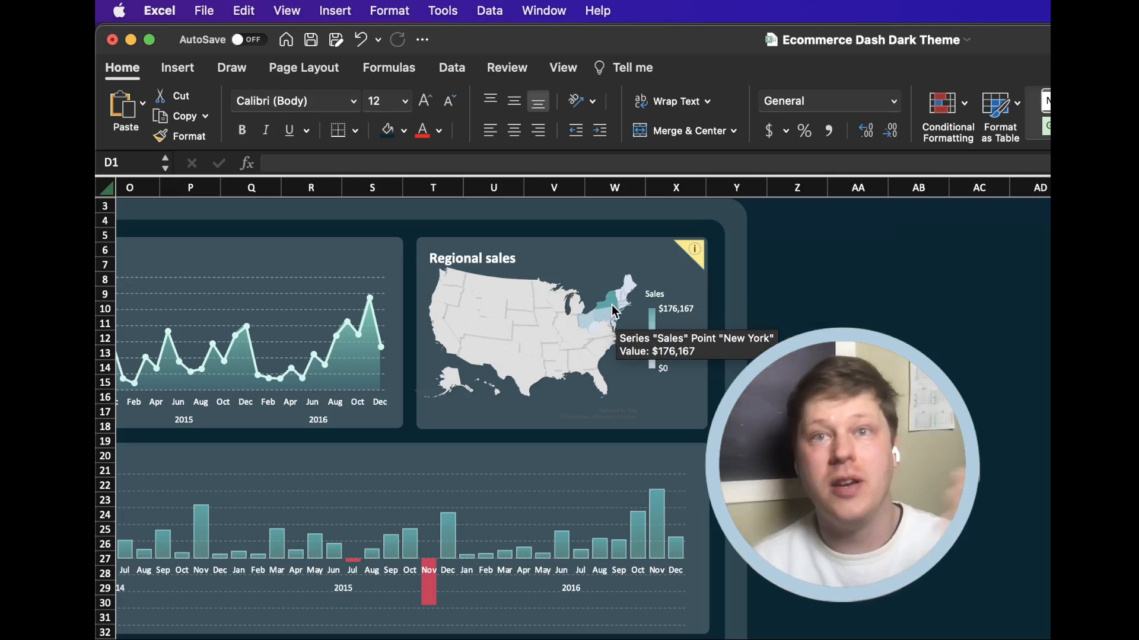
{"action": "mouse_move", "coordinate": [599, 242]}
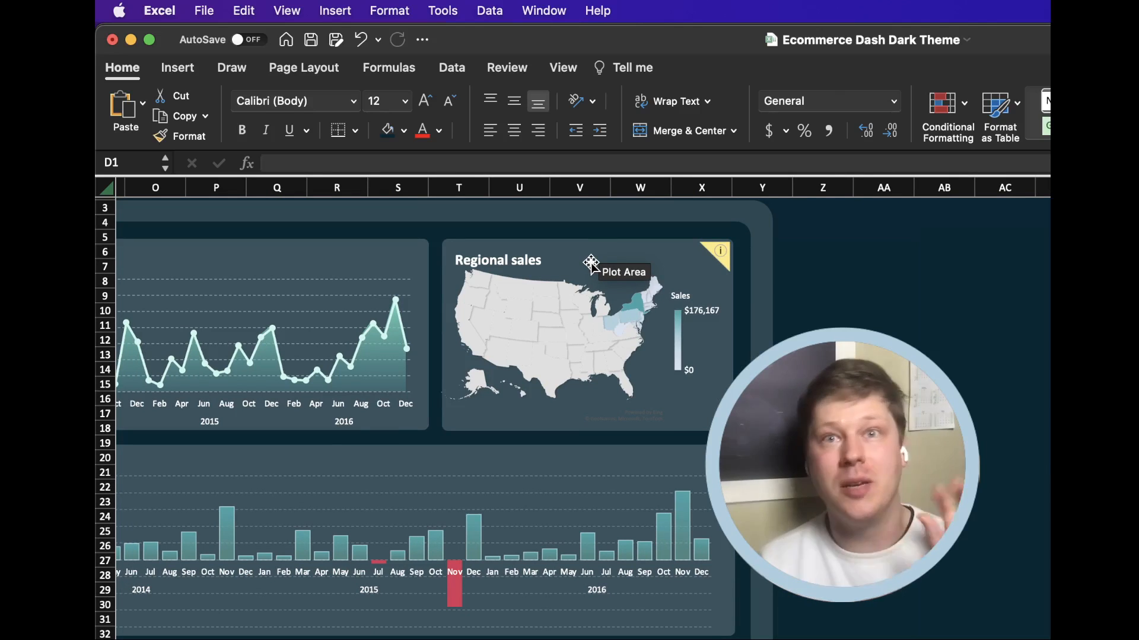
{"action": "mouse_move", "coordinate": [621, 316]}
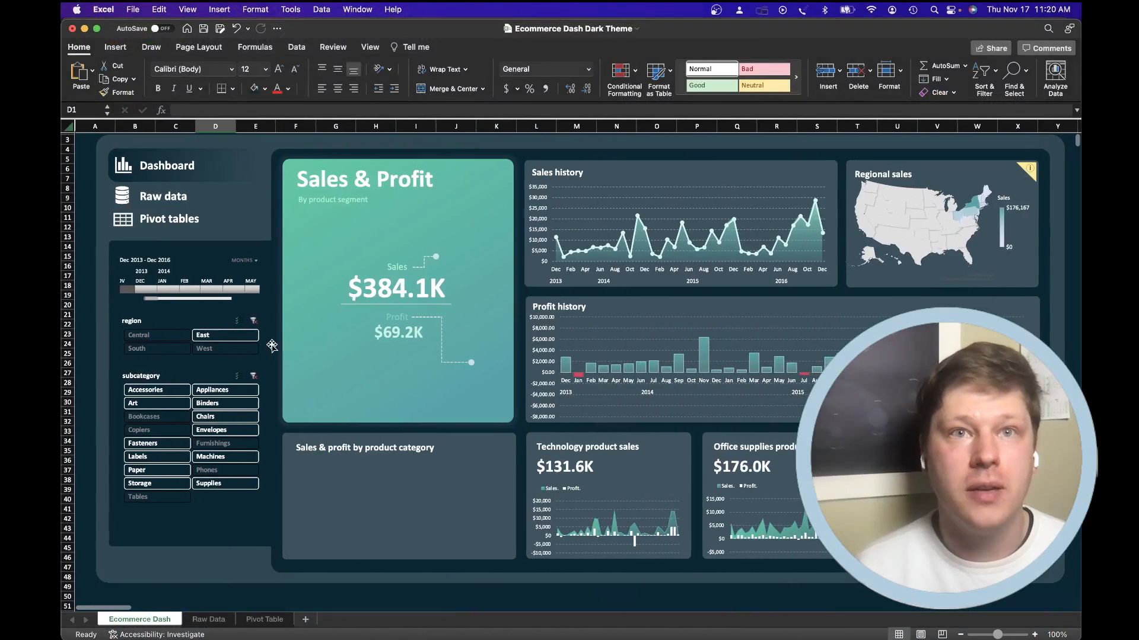
Pick South, then West, in the region slicer to show $395.7K sales and $78.1K profit
{"action": "left_click", "coordinate": [156, 348]}
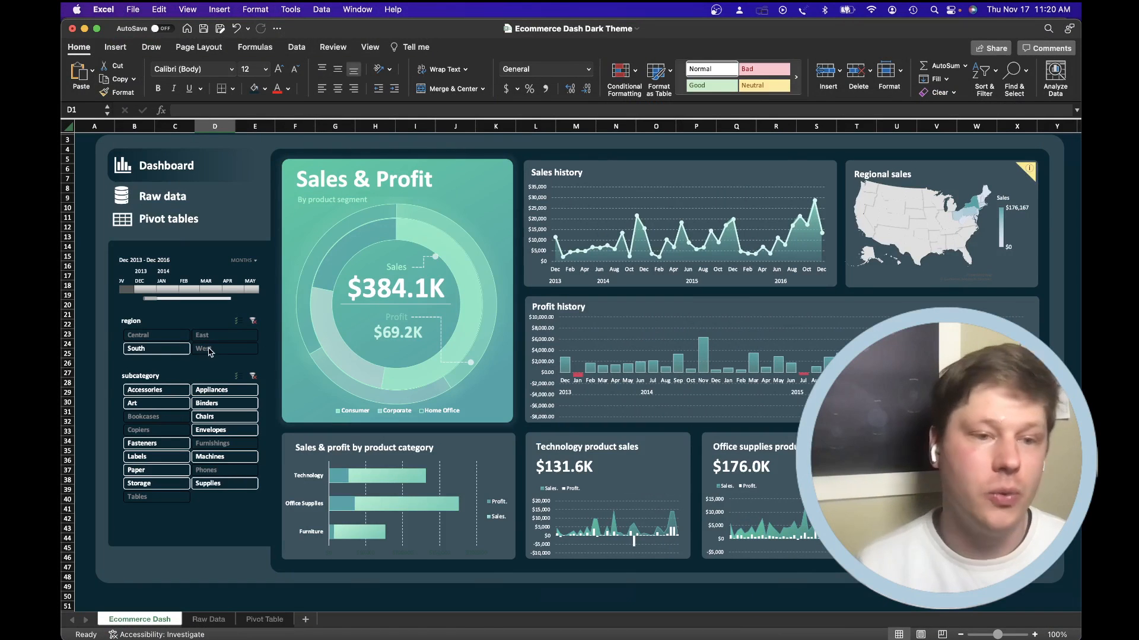
{"action": "left_click", "coordinate": [224, 335]}
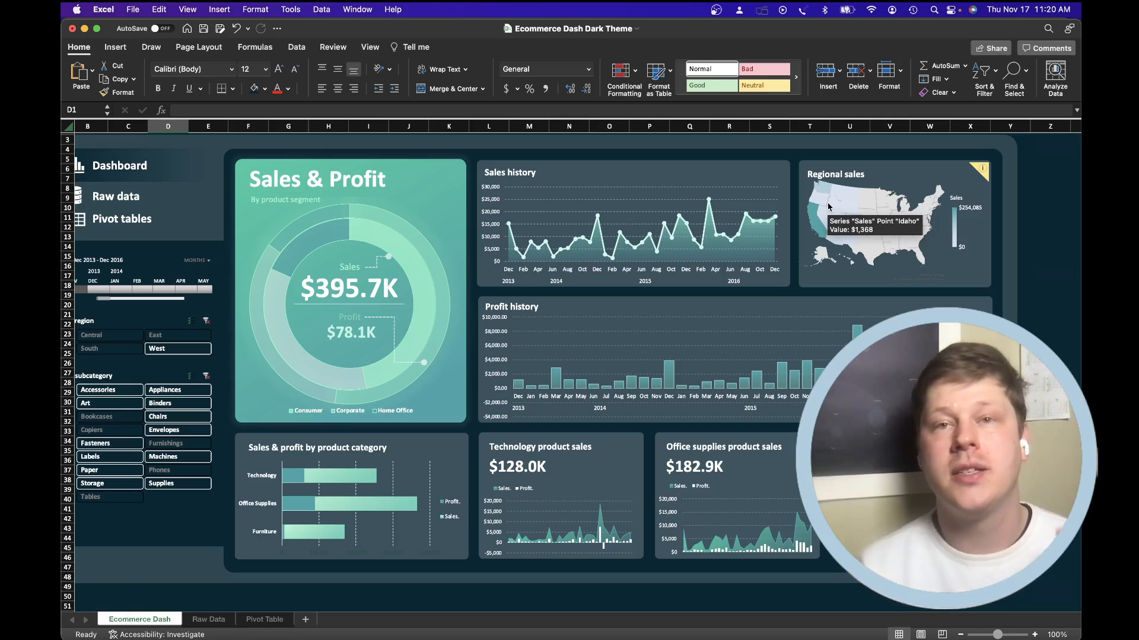
{"action": "mouse_move", "coordinate": [797, 295]}
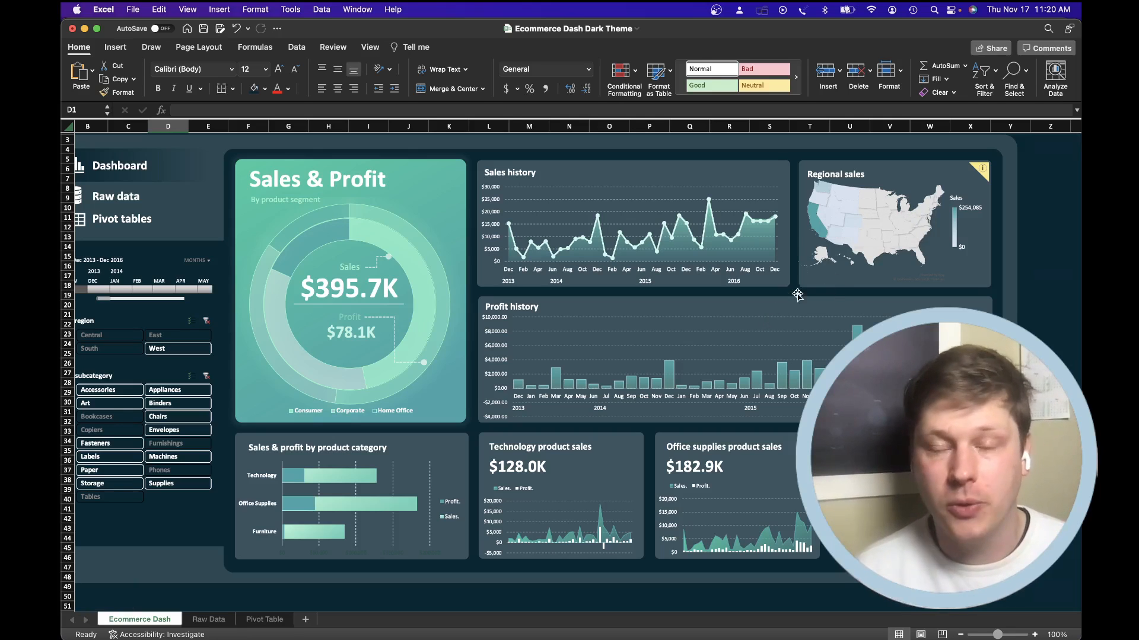
{"action": "mouse_move", "coordinate": [812, 229]}
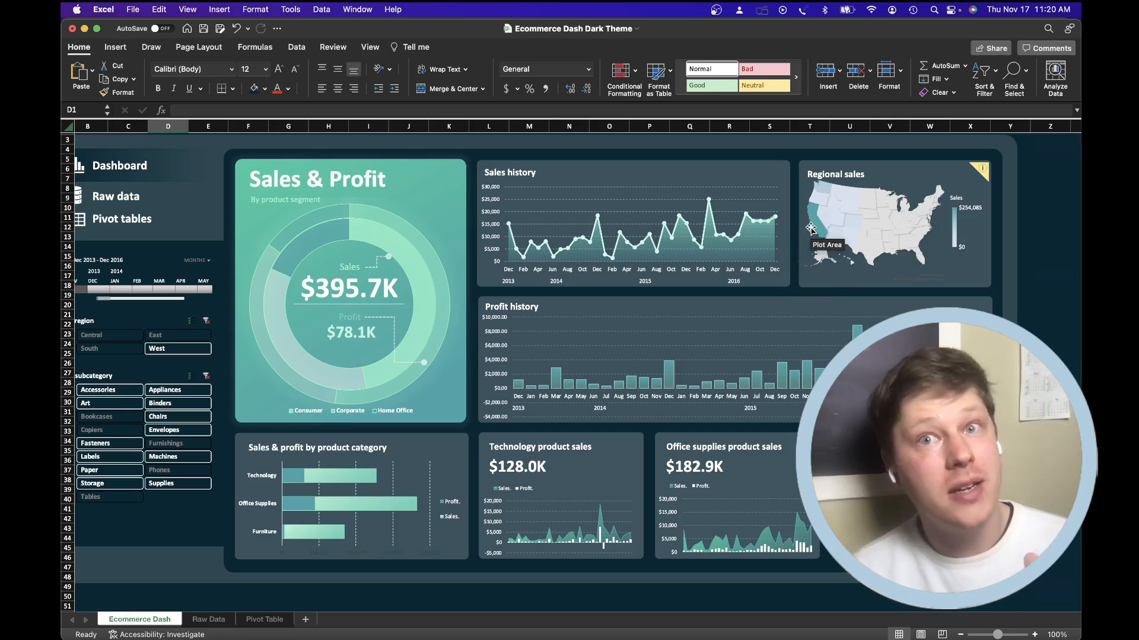
{"action": "mouse_move", "coordinate": [820, 211]}
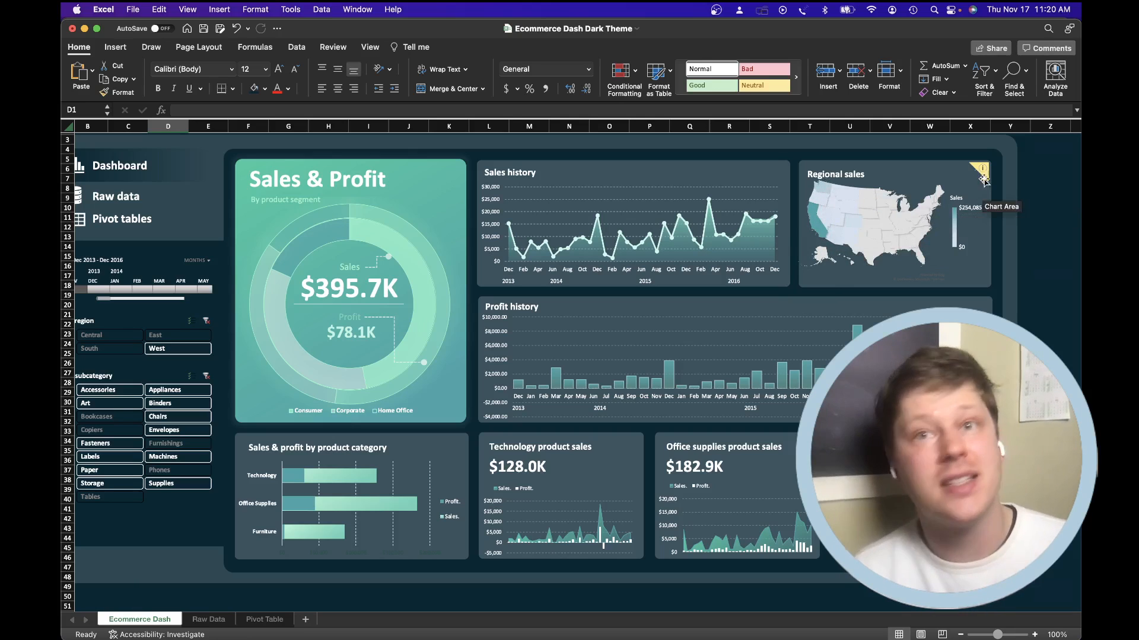
{"action": "mouse_move", "coordinate": [864, 256]}
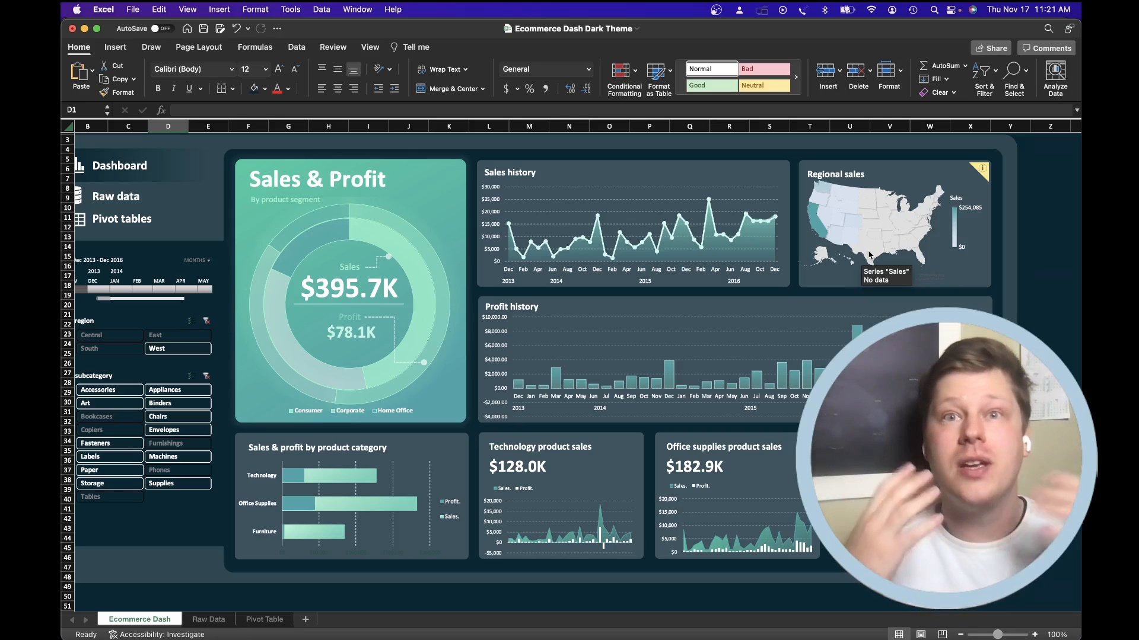
{"action": "mouse_move", "coordinate": [588, 256]}
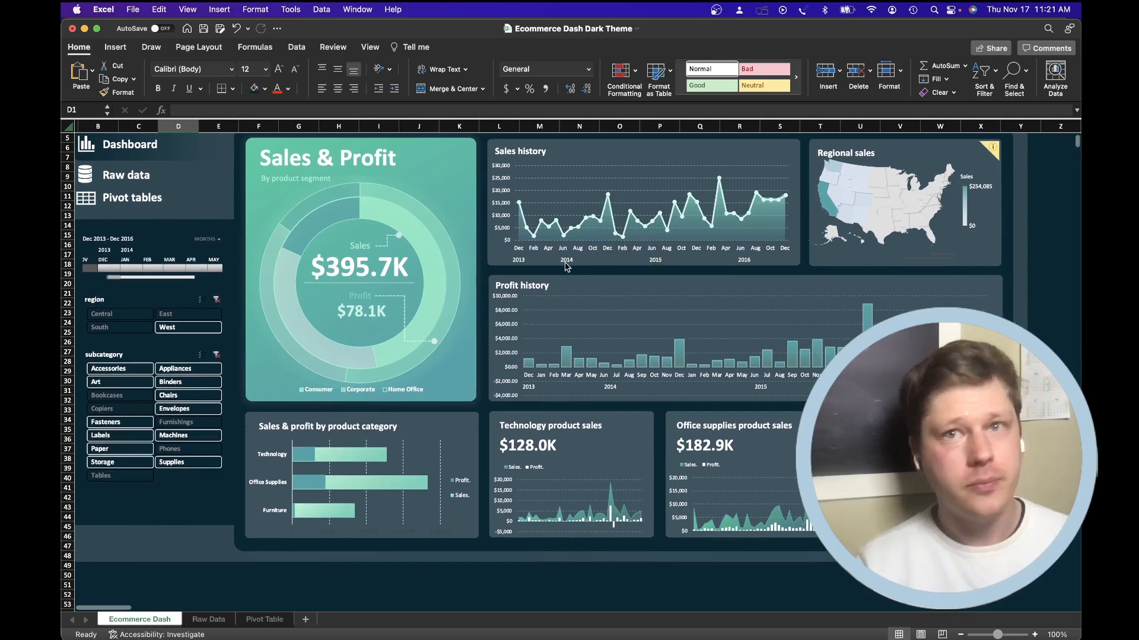
{"action": "scroll", "scroll_direction": "down", "scroll_amount": 3}
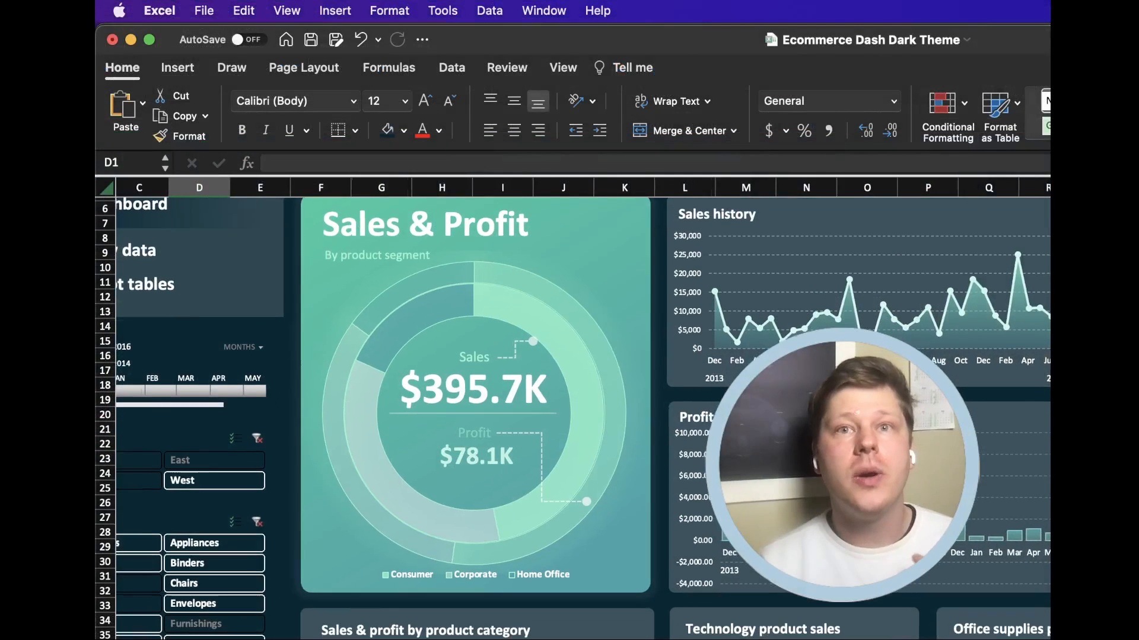
{"action": "scroll", "scroll_direction": "right", "scroll_amount": 3}
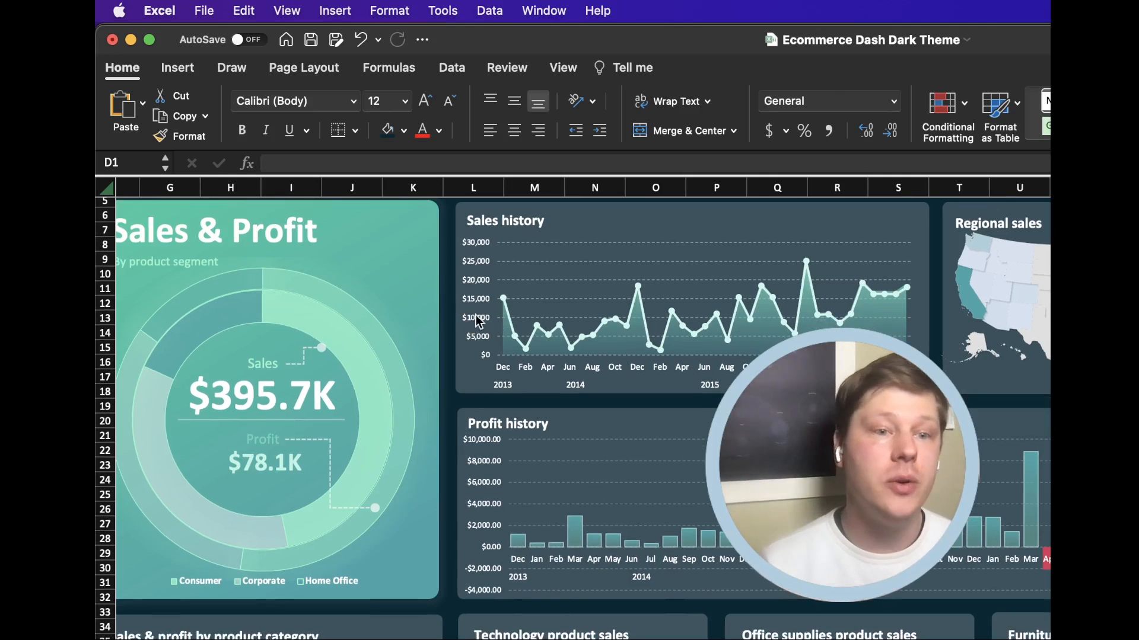
{"action": "mouse_move", "coordinate": [348, 367]}
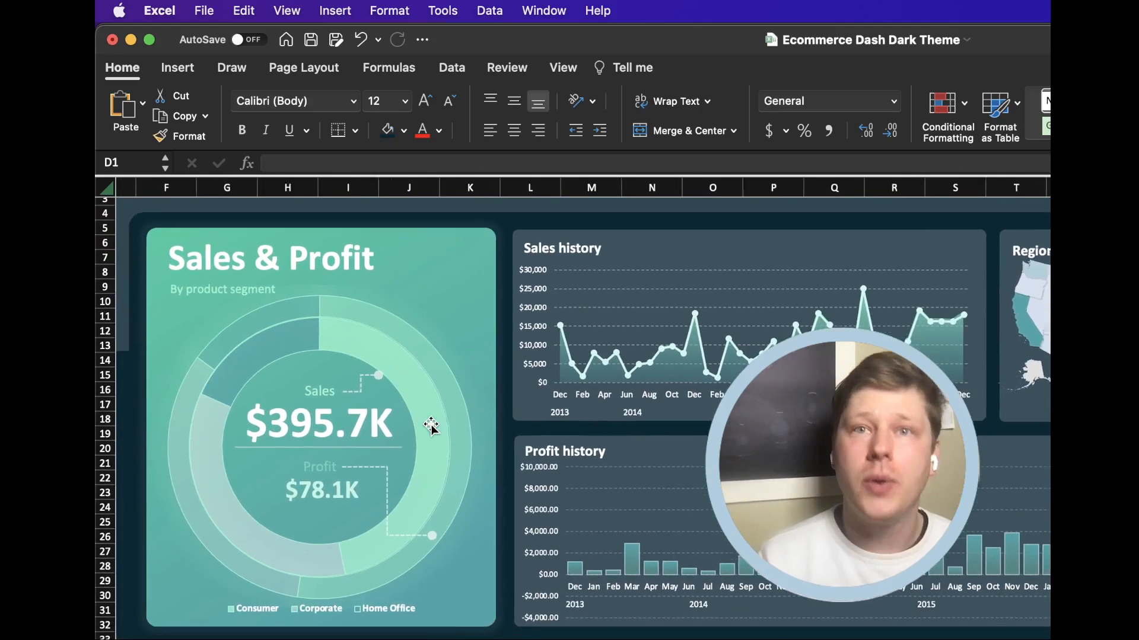
{"action": "scroll", "scroll_direction": "down", "scroll_amount": 3}
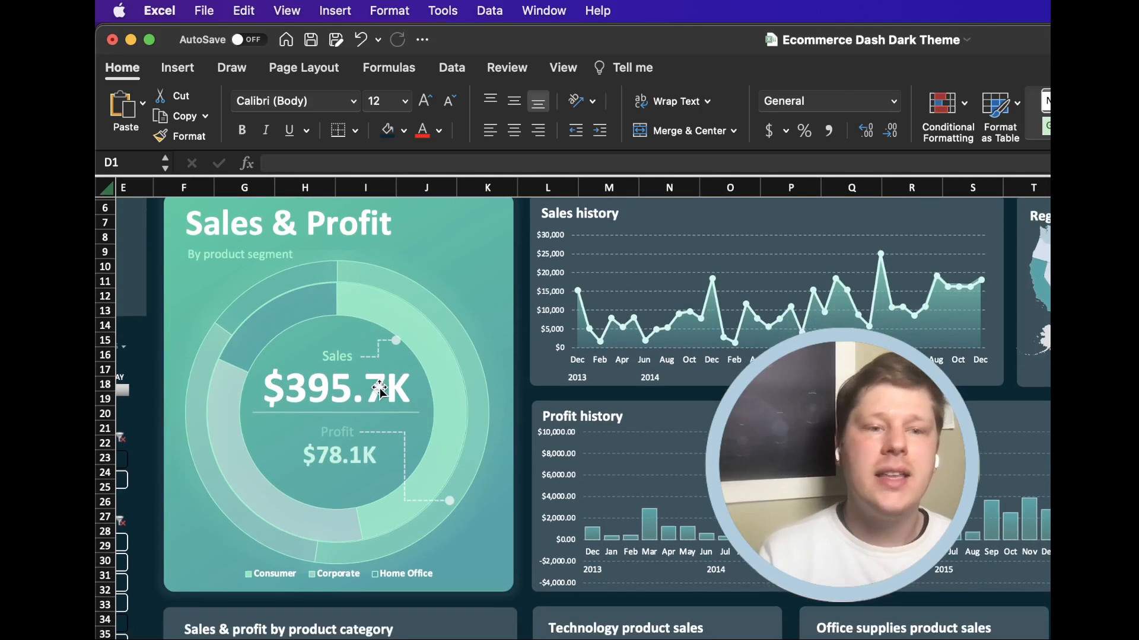
{"action": "scroll", "scroll_direction": "down", "scroll_amount": 3}
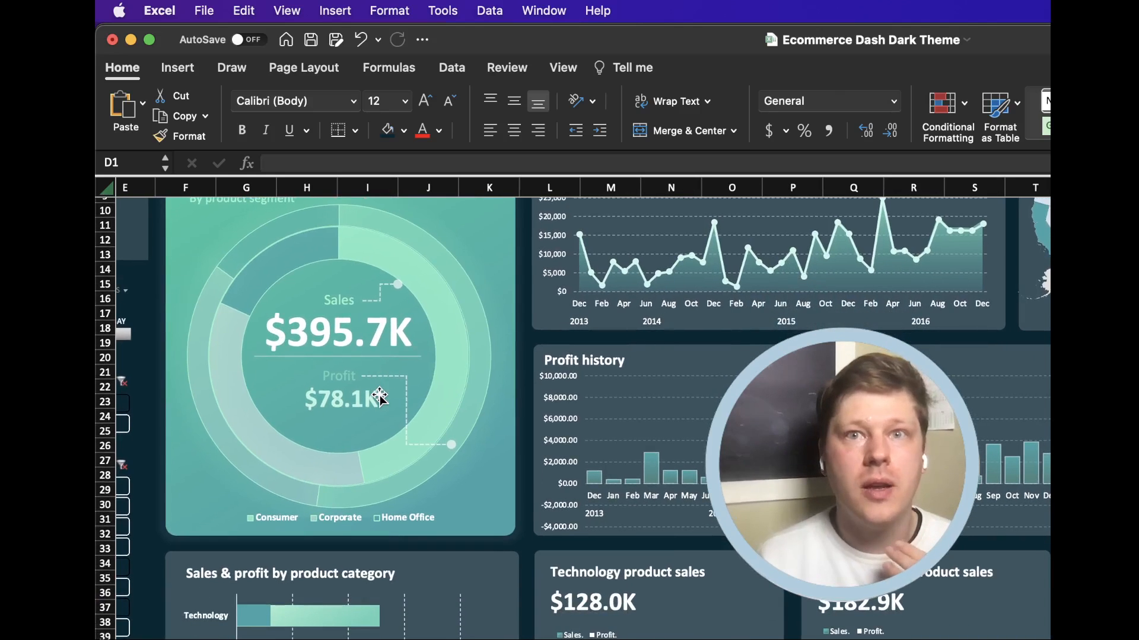
{"action": "scroll", "scroll_direction": "down", "scroll_amount": 3}
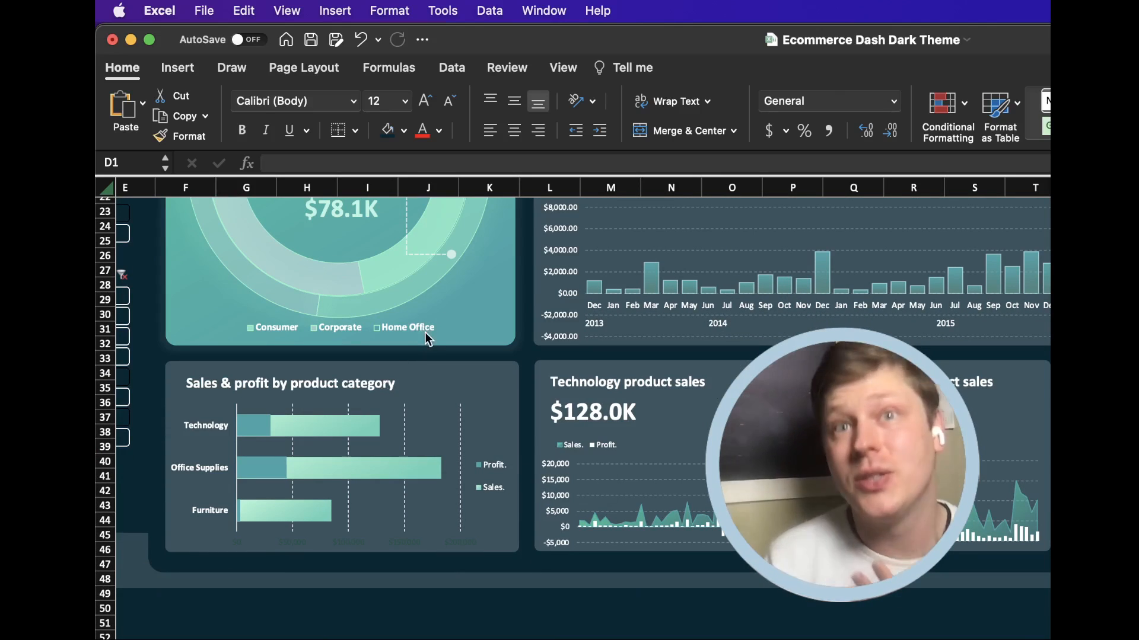
{"action": "mouse_move", "coordinate": [428, 333]}
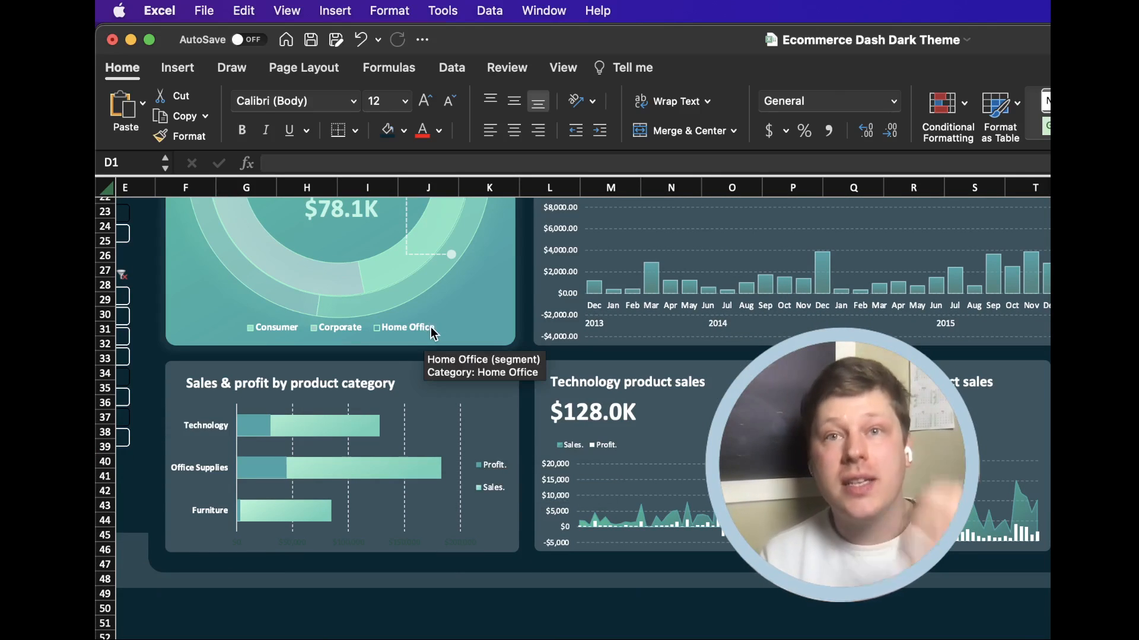
{"action": "mouse_move", "coordinate": [388, 472]}
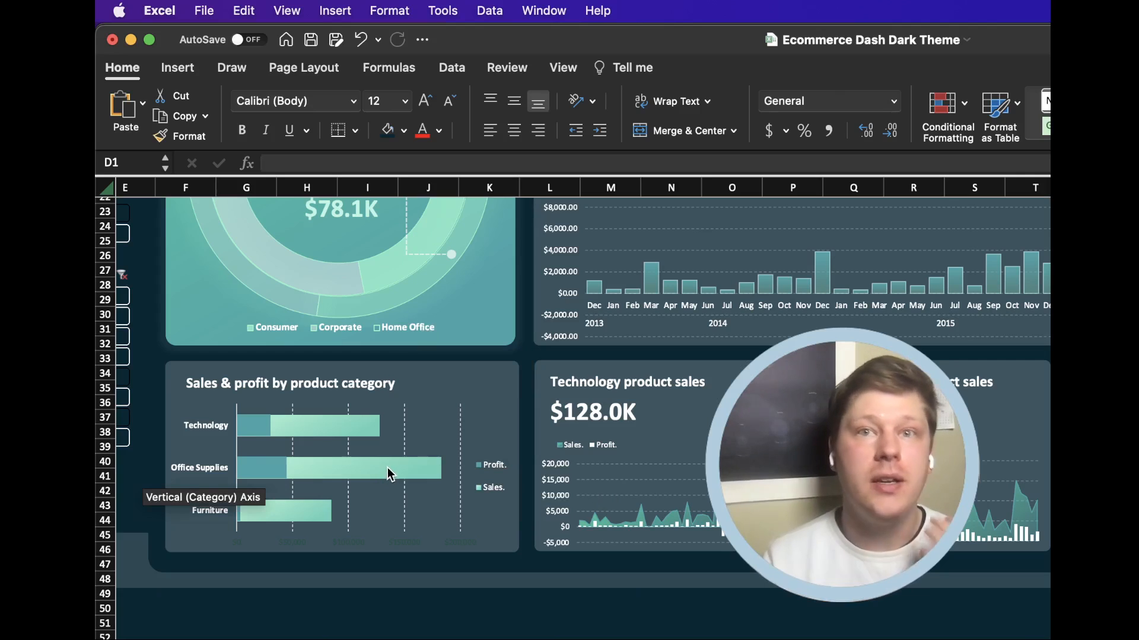
{"action": "mouse_move", "coordinate": [262, 483]}
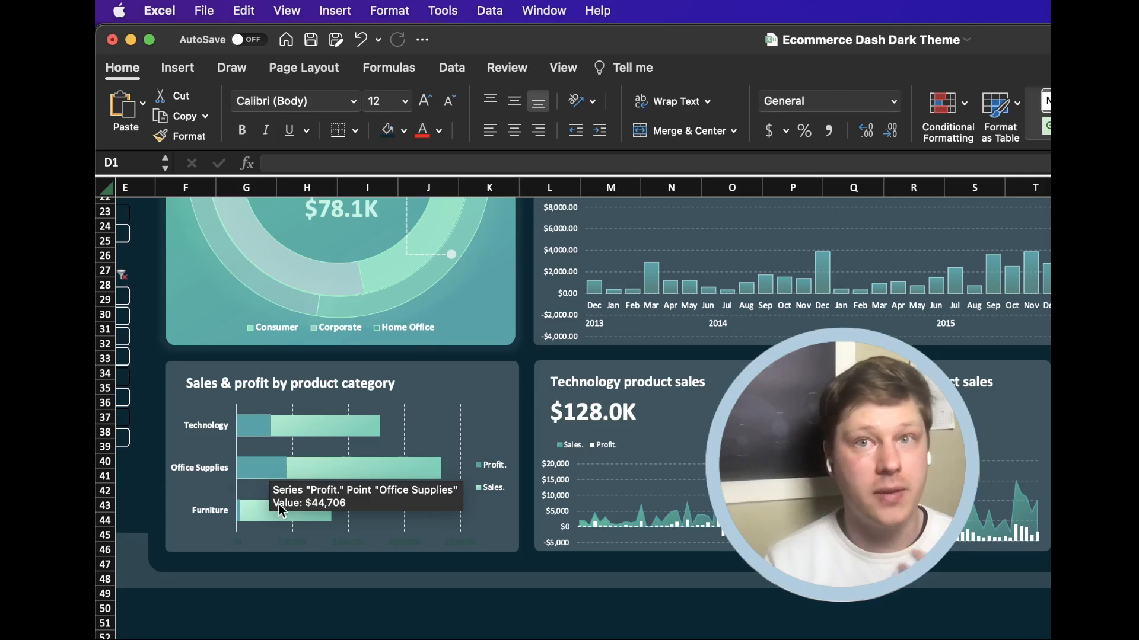
{"action": "mouse_move", "coordinate": [290, 523]}
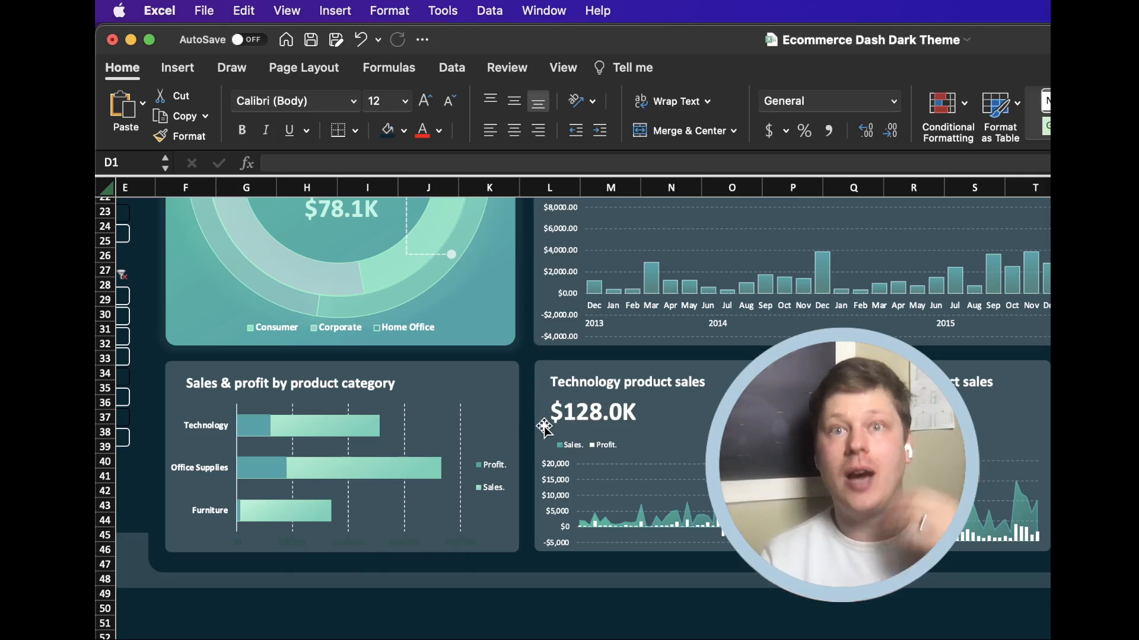
{"action": "mouse_move", "coordinate": [349, 481]}
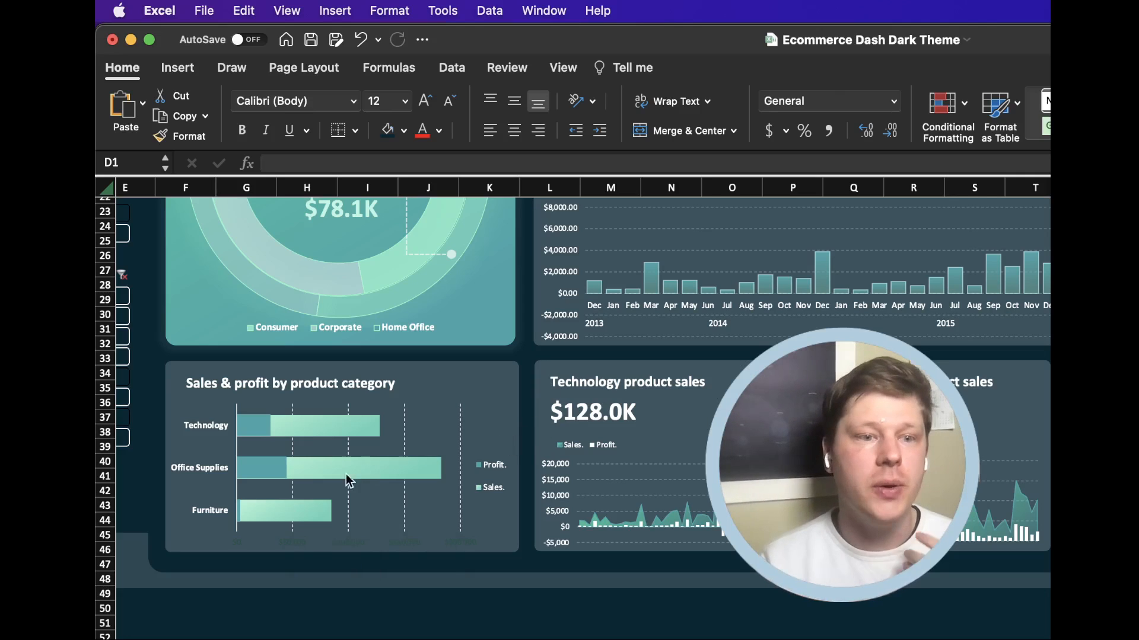
{"action": "mouse_move", "coordinate": [405, 482]}
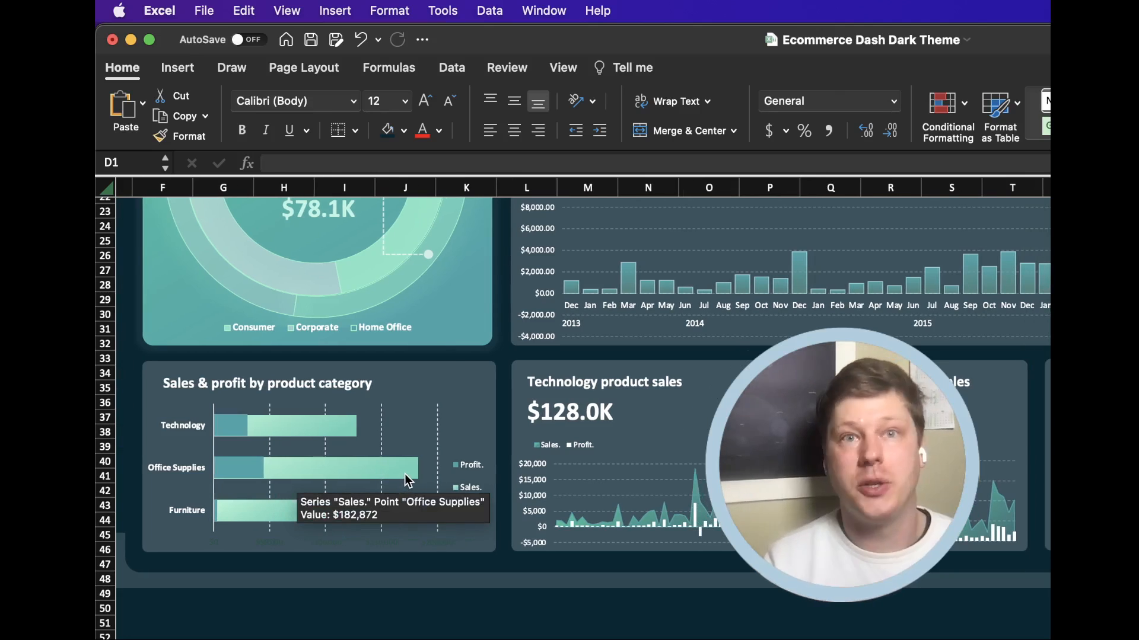
{"action": "scroll", "scroll_direction": "right", "scroll_amount": 3}
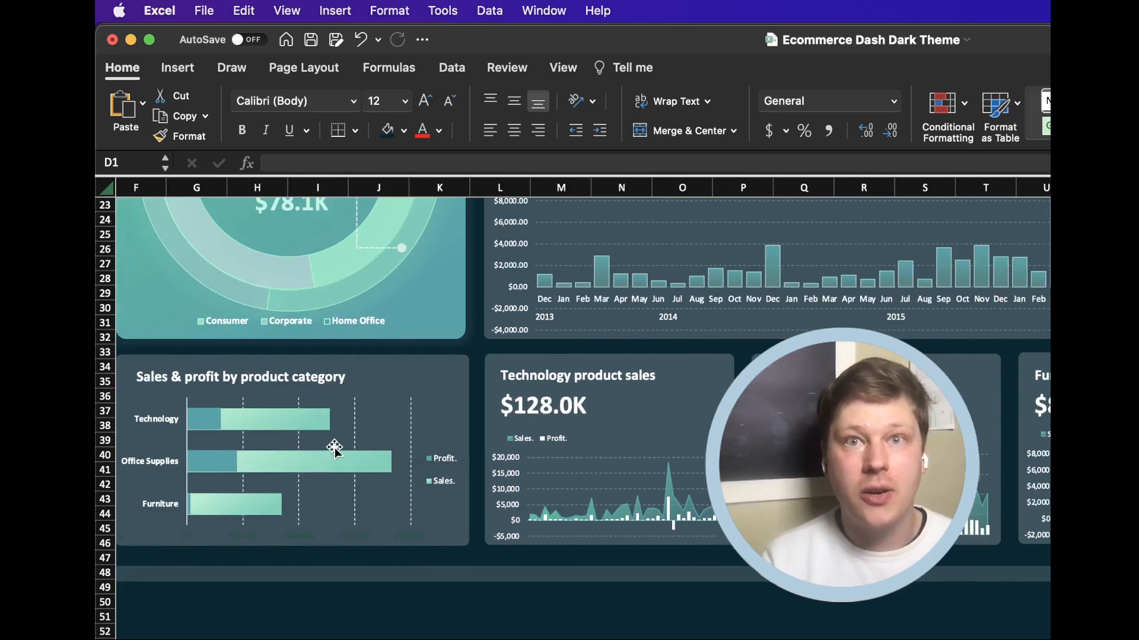
{"action": "scroll", "scroll_direction": "right", "scroll_amount": 3}
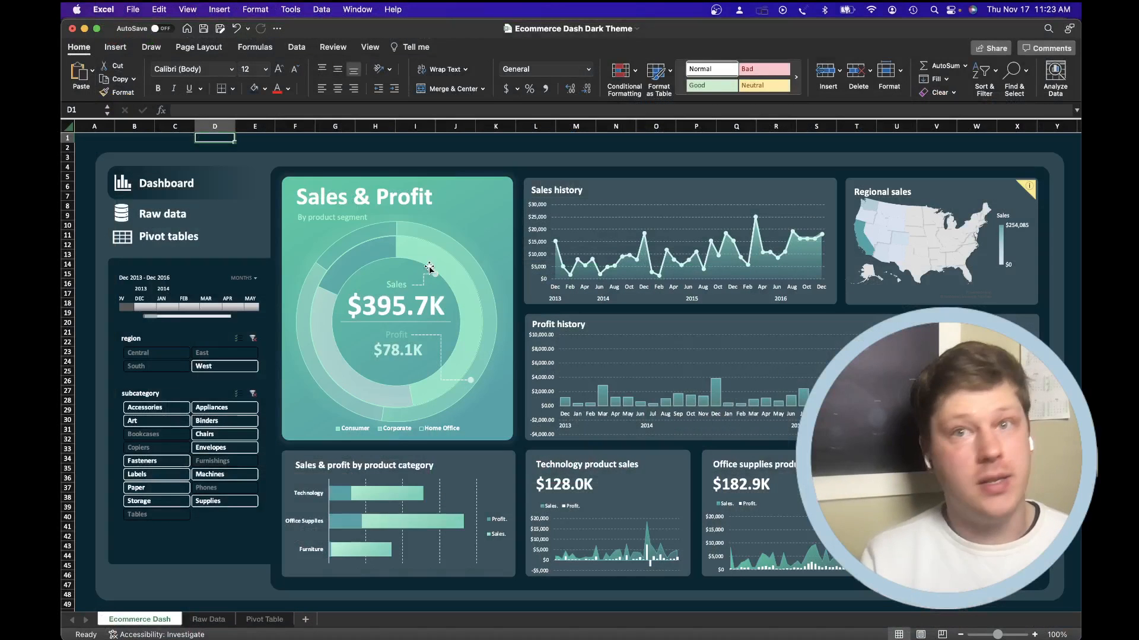
{"action": "mouse_move", "coordinate": [424, 271]}
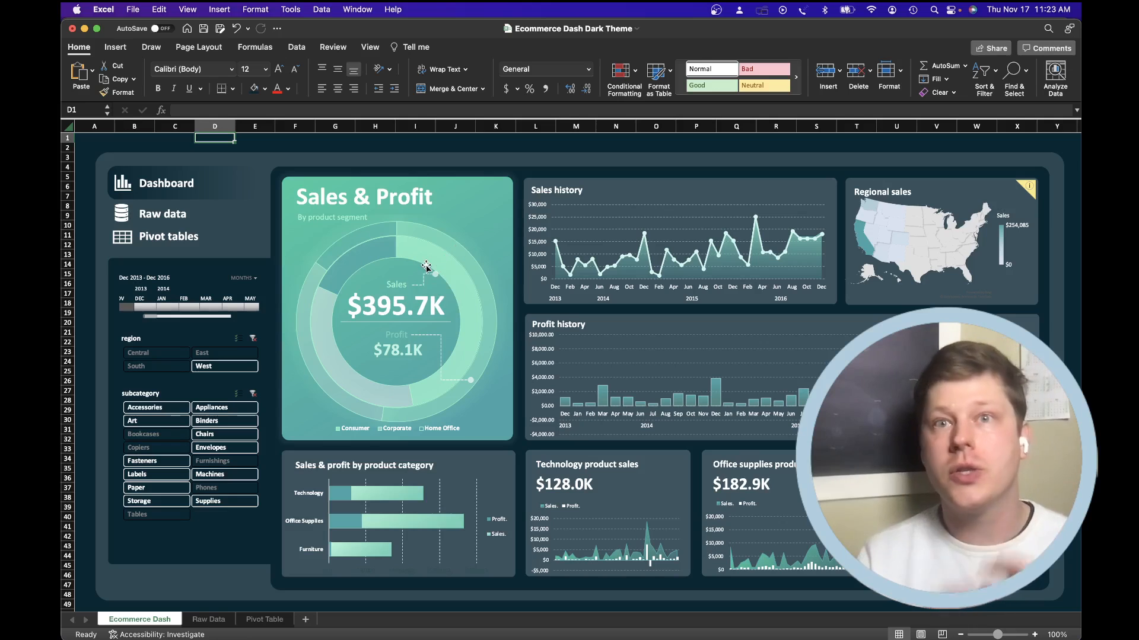
{"action": "mouse_move", "coordinate": [427, 265]}
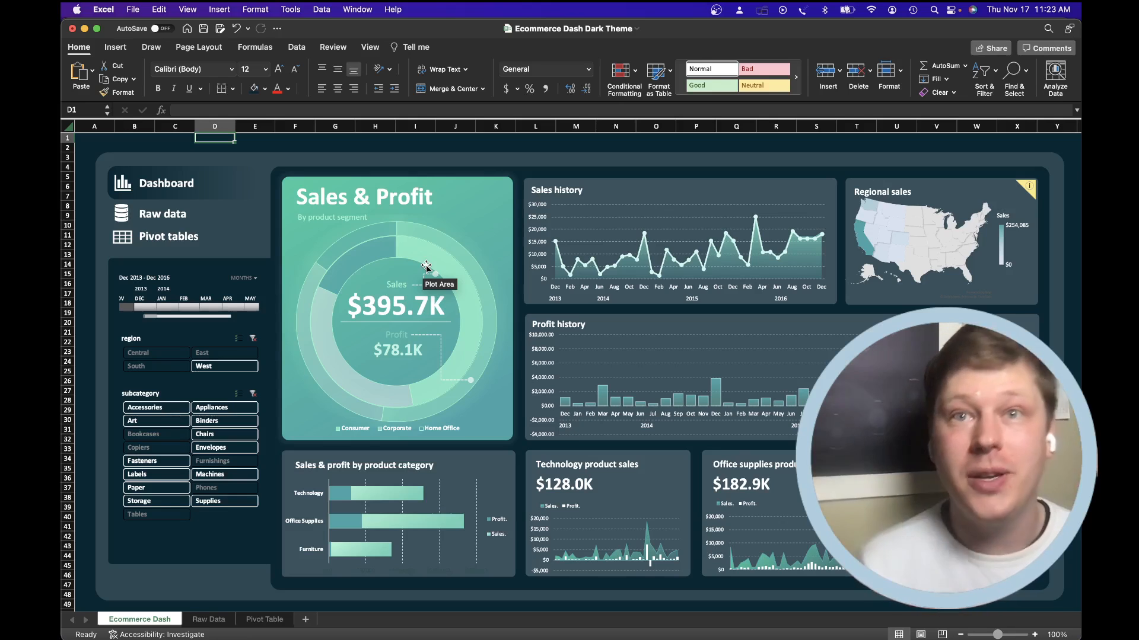
{"action": "mouse_move", "coordinate": [520, 163]}
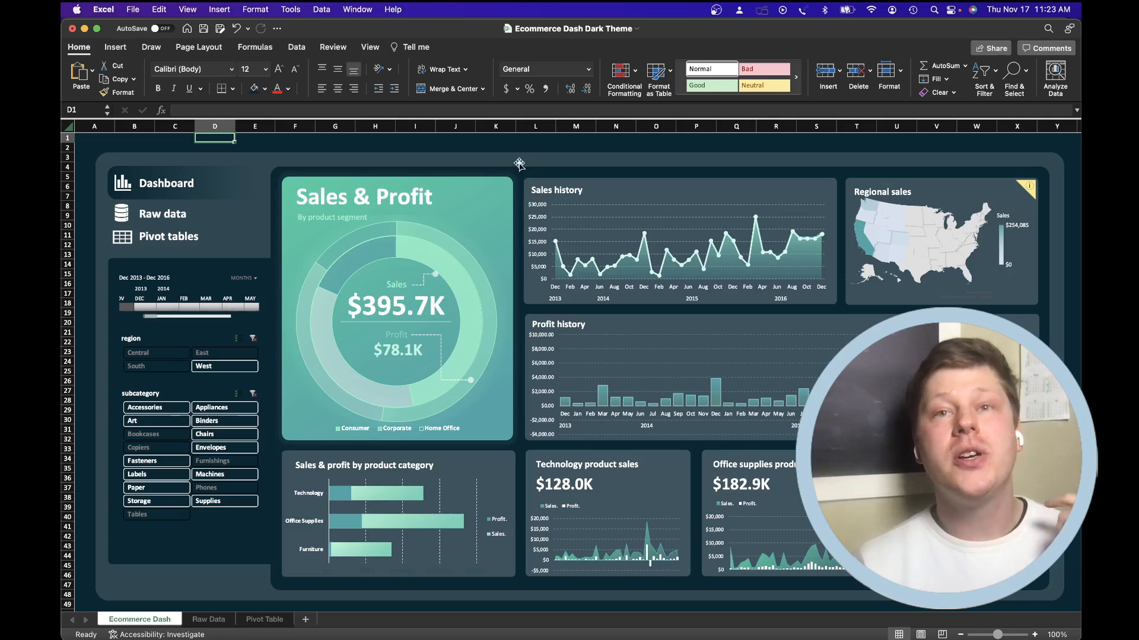
{"action": "mouse_move", "coordinate": [573, 511]}
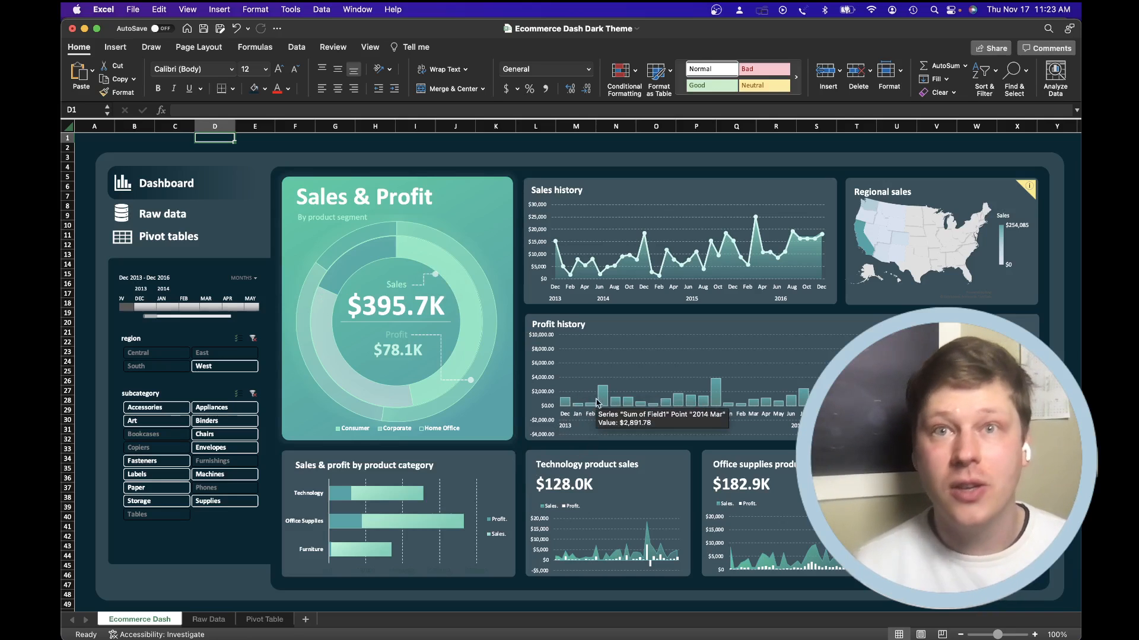
{"action": "scroll", "scroll_direction": "down", "scroll_amount": 3}
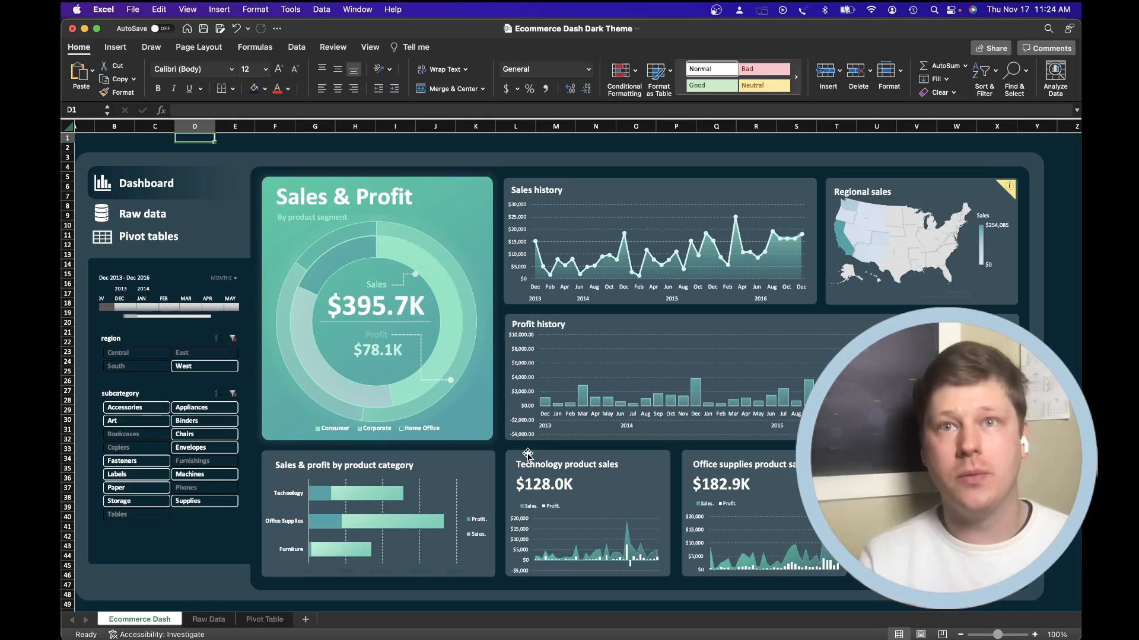
{"action": "mouse_move", "coordinate": [581, 439]}
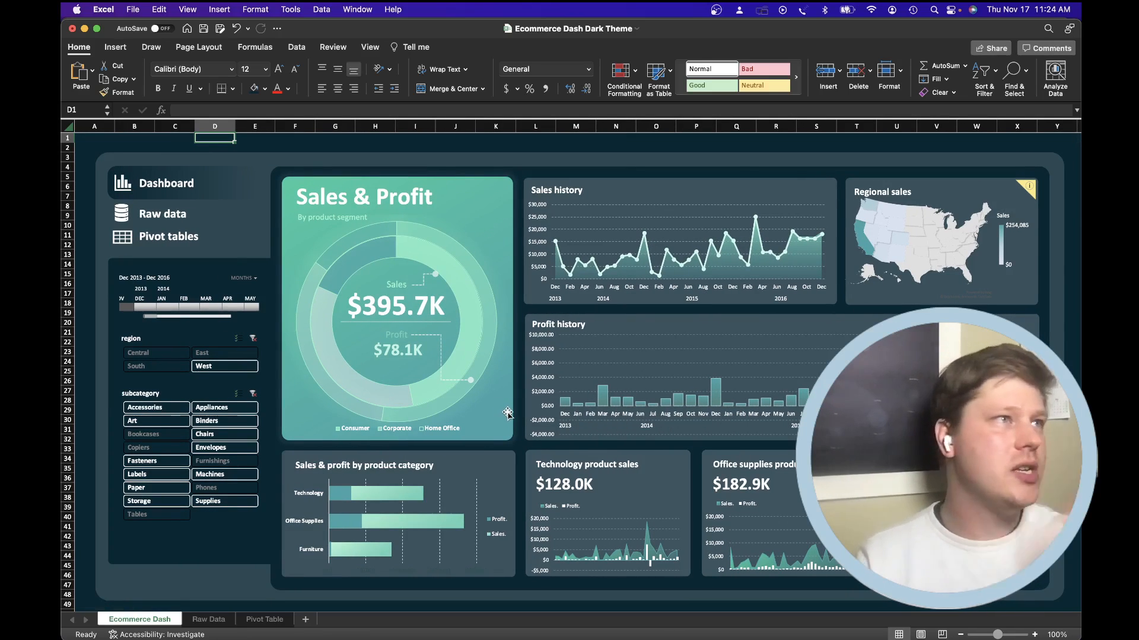
{"action": "mouse_move", "coordinate": [511, 418]}
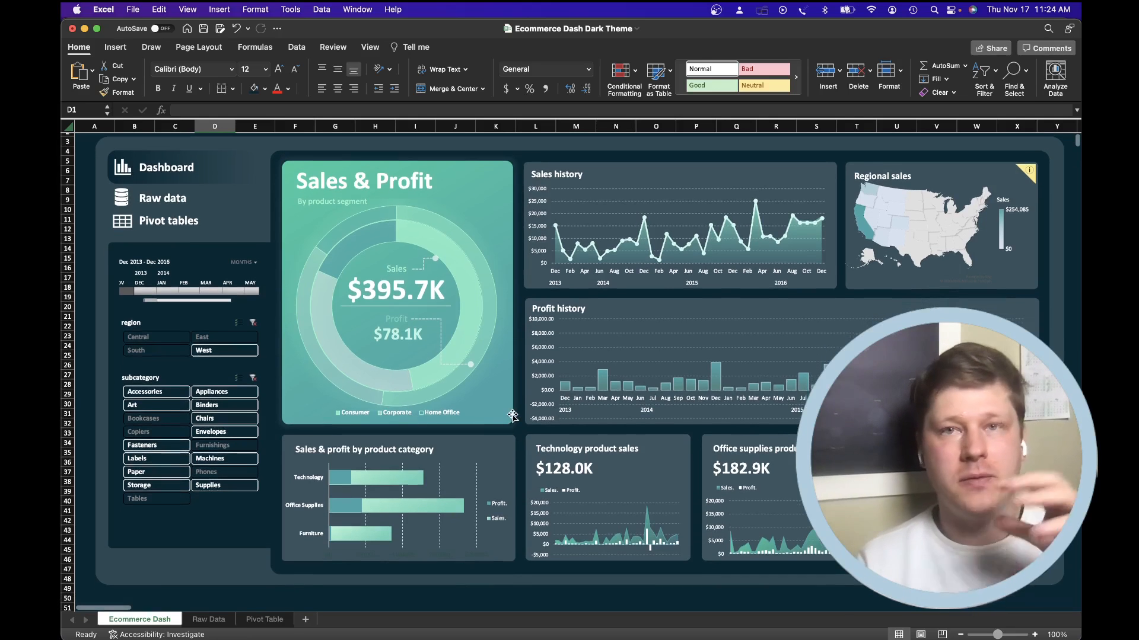
{"action": "scroll", "scroll_direction": "right", "scroll_amount": 3}
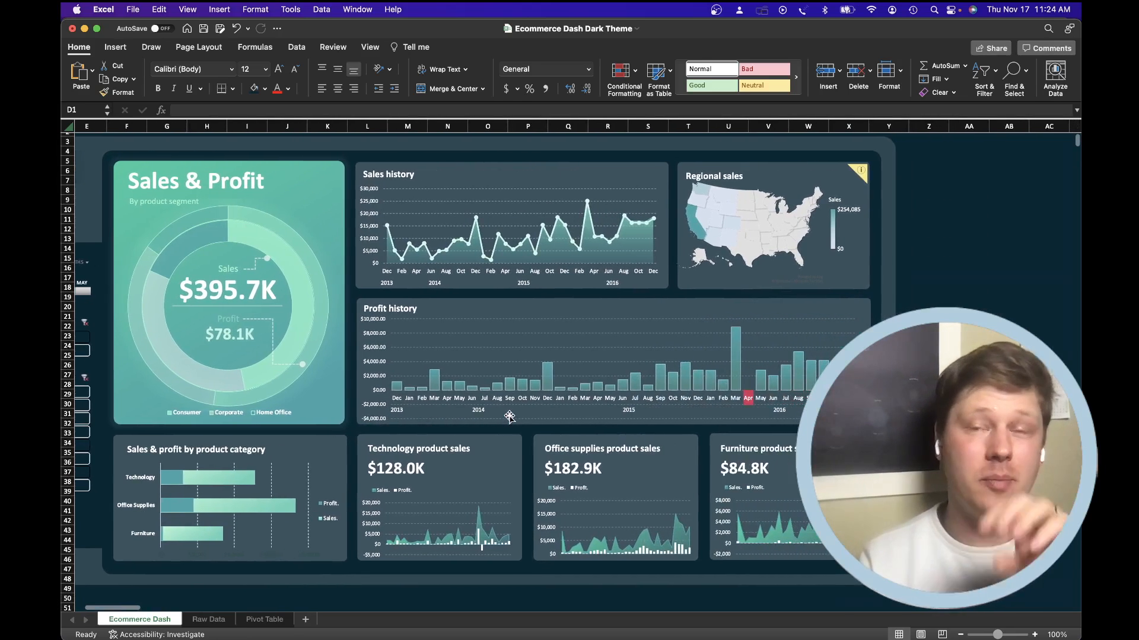